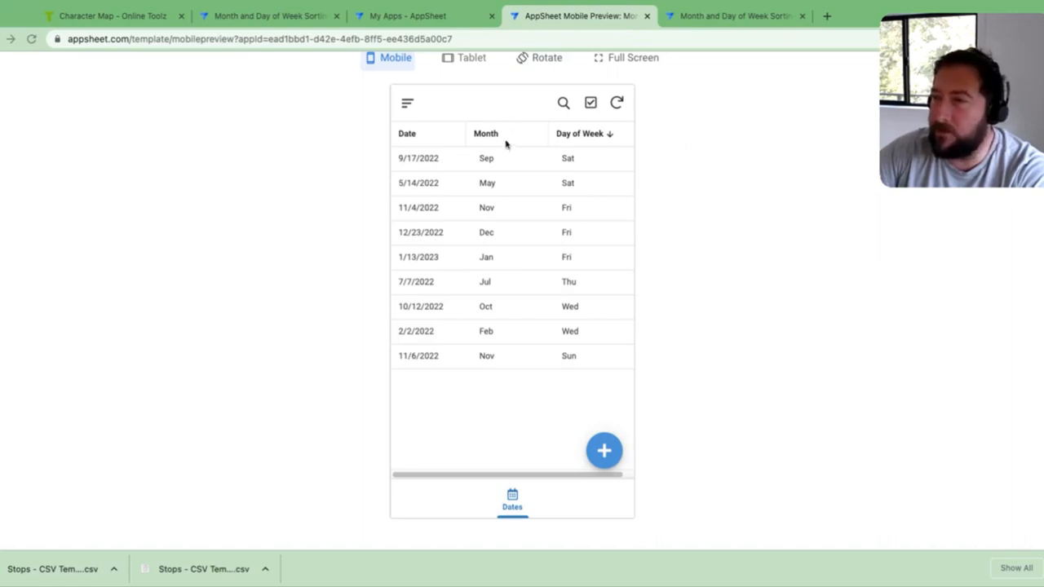
mouse_move(490, 137)
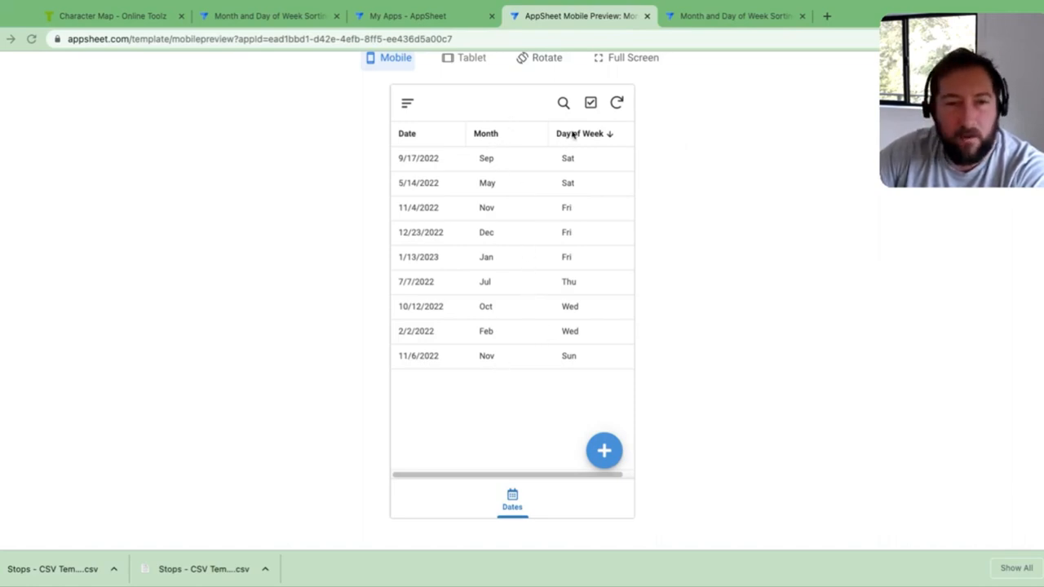
mouse_move(492, 305)
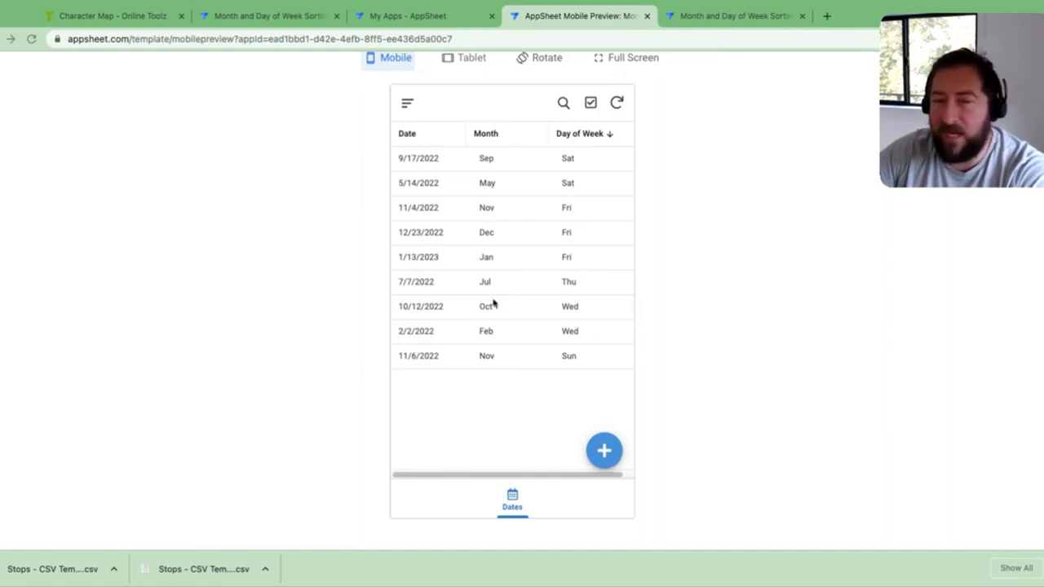
mouse_move(490, 161)
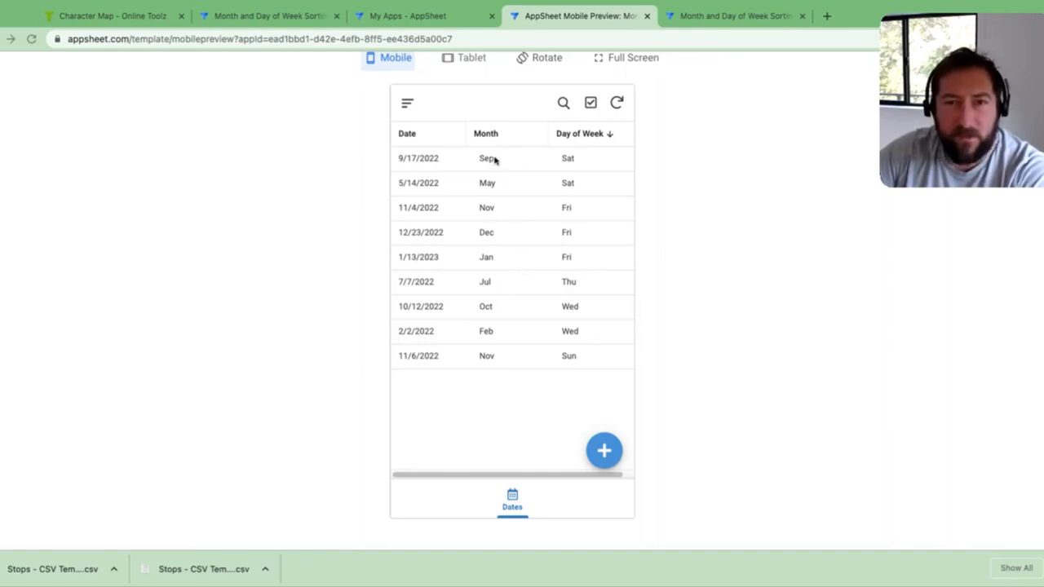
mouse_move(470, 246)
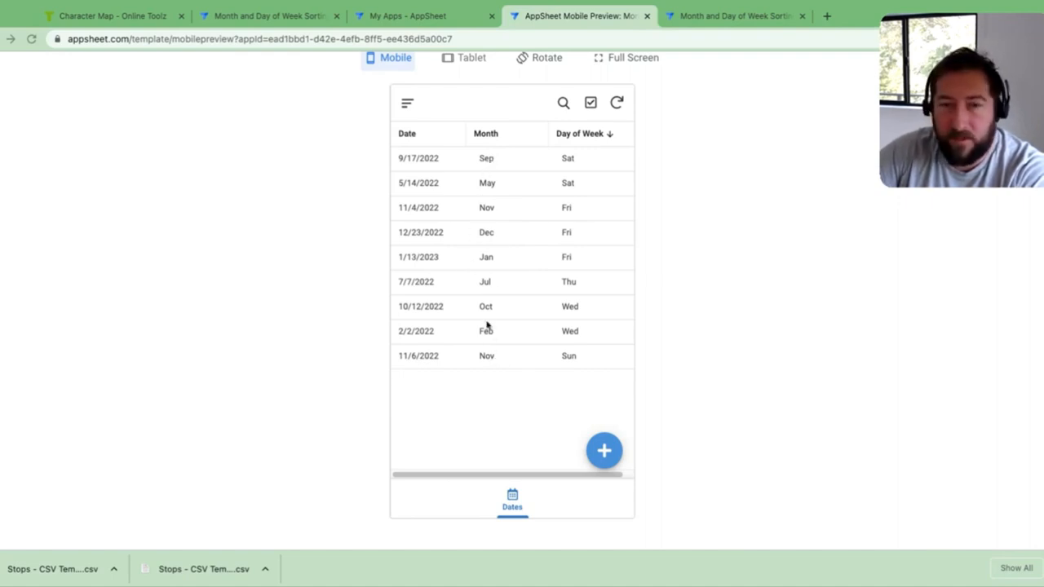
mouse_move(552, 414)
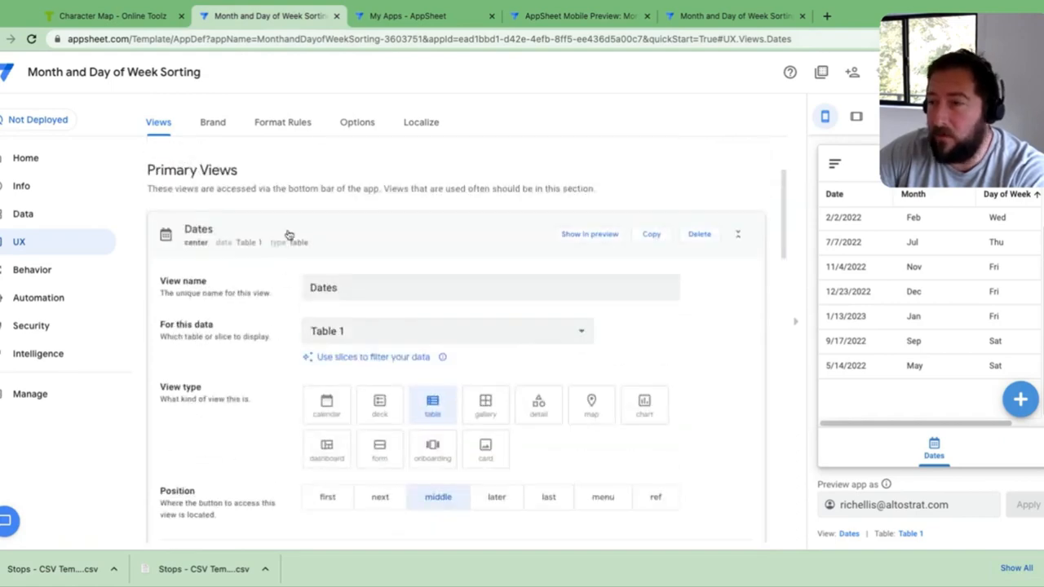
Bring up Table 1's column definitions and the Month column's SWITCH formula in the Expression Assistant.
scroll(down, 3)
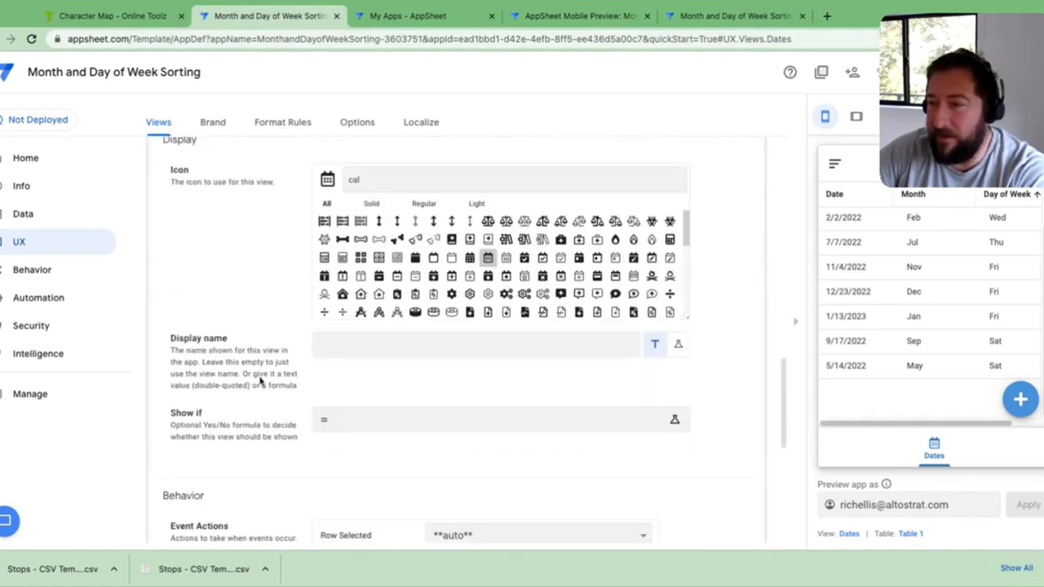
click(23, 214)
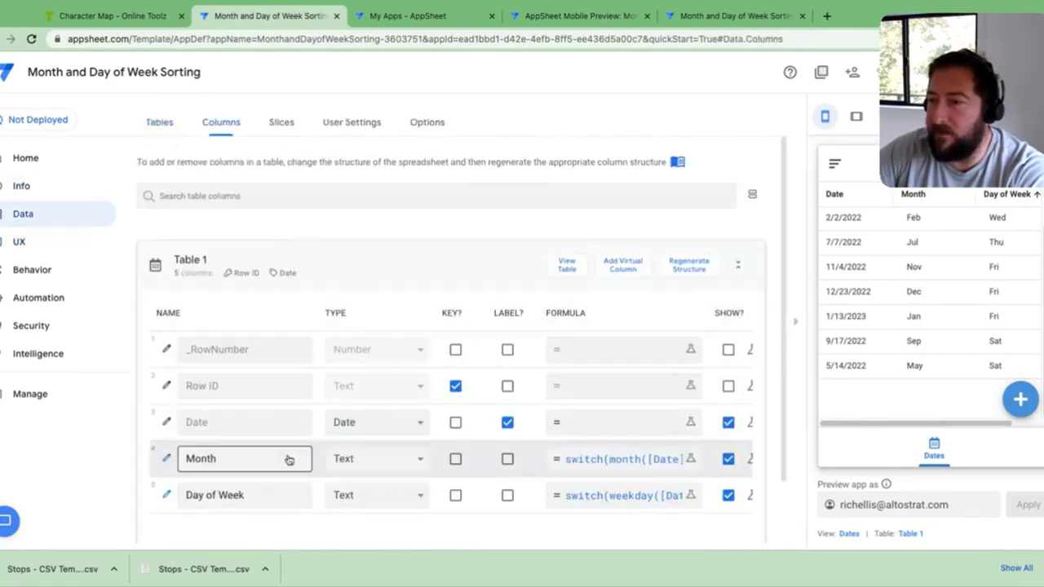
click(690, 458)
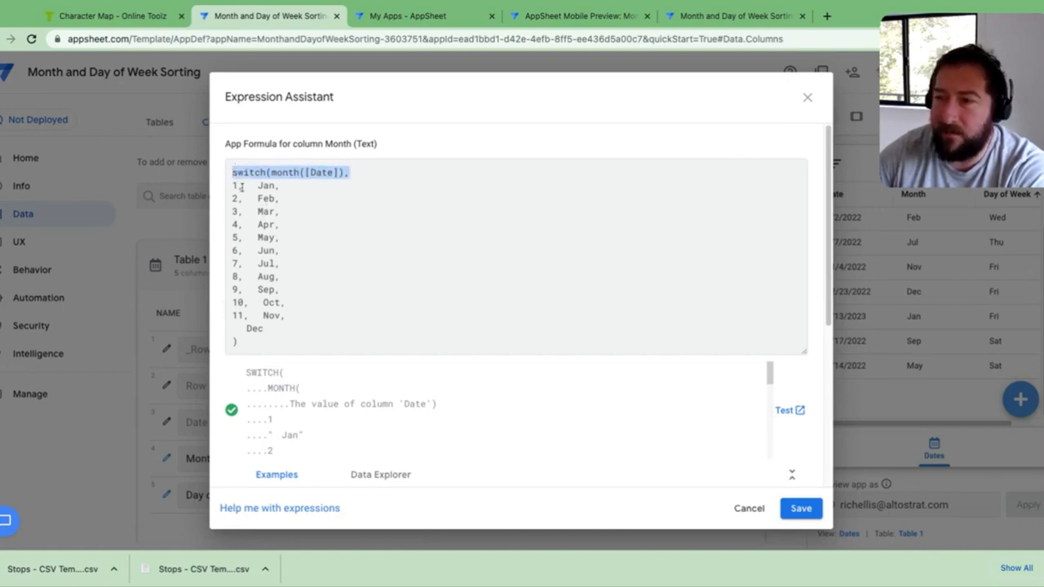
click(269, 186)
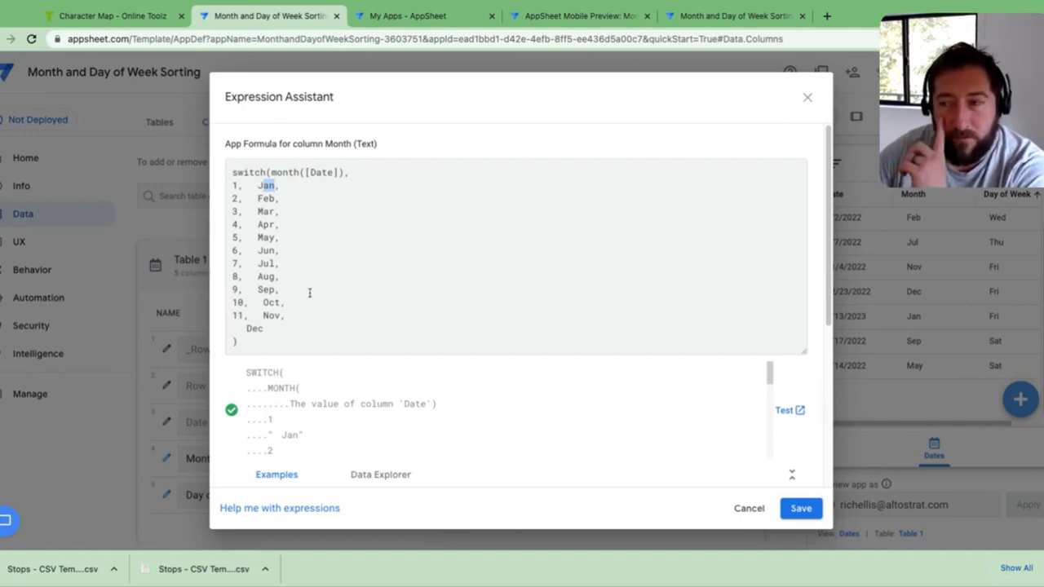
mouse_move(242, 261)
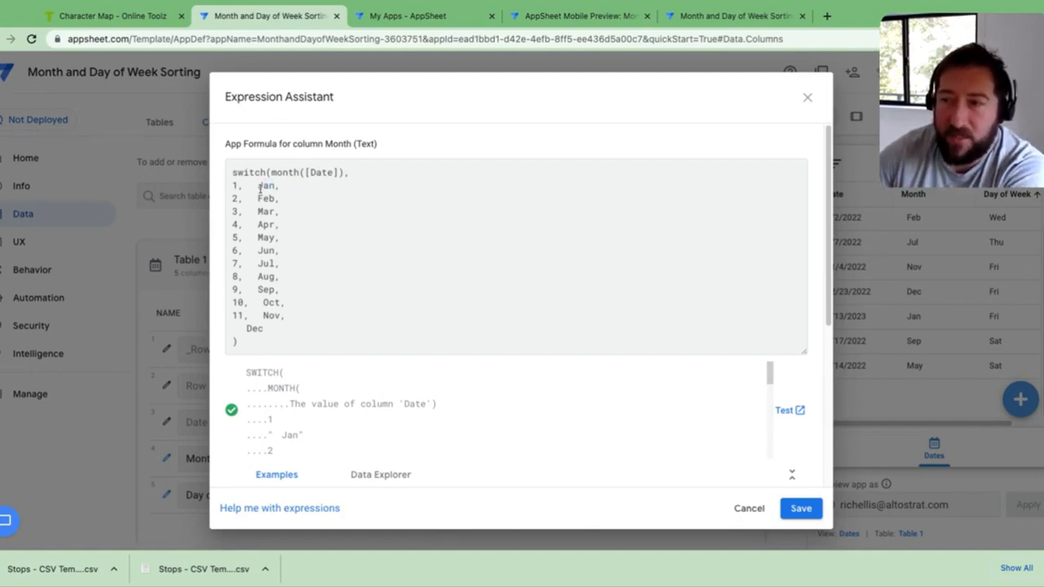
drag(261, 186, 285, 316)
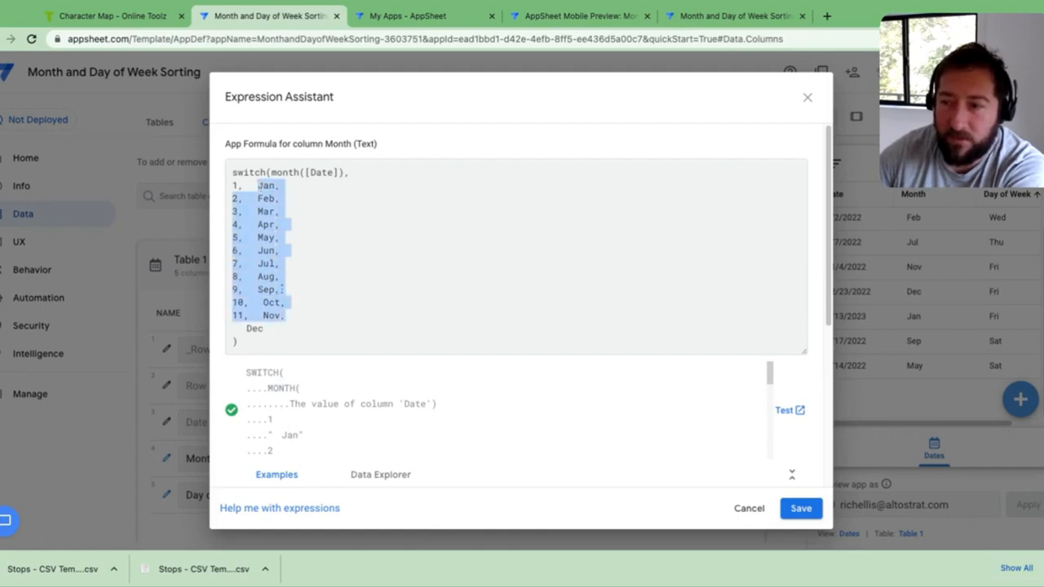
mouse_move(334, 254)
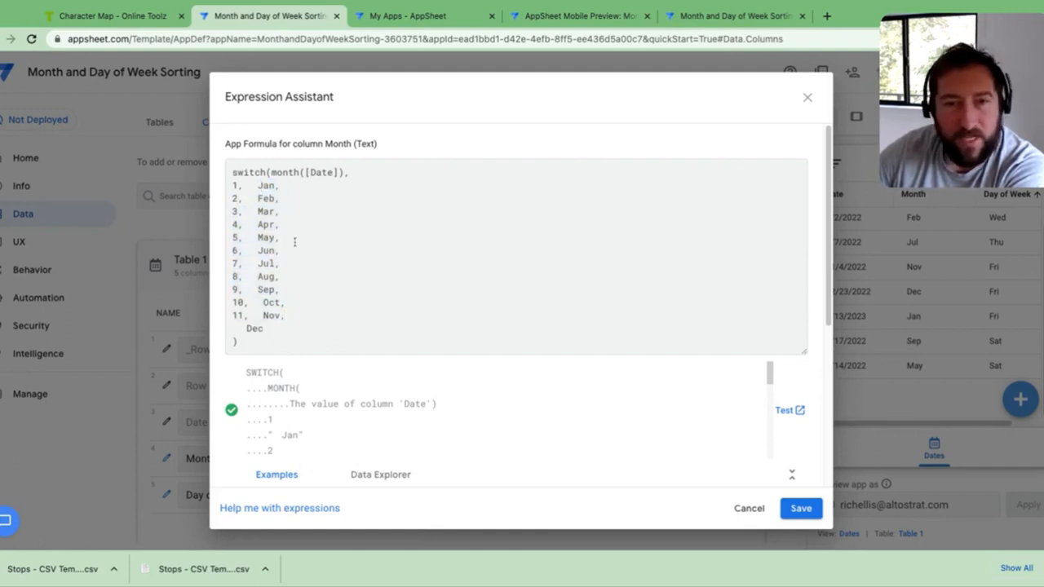
mouse_move(437, 103)
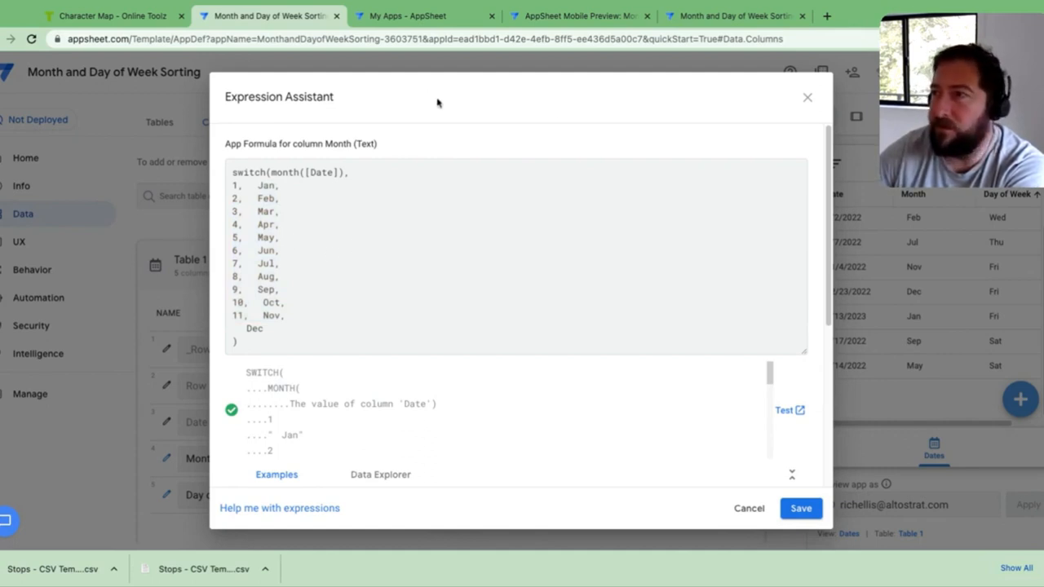
mouse_move(245, 139)
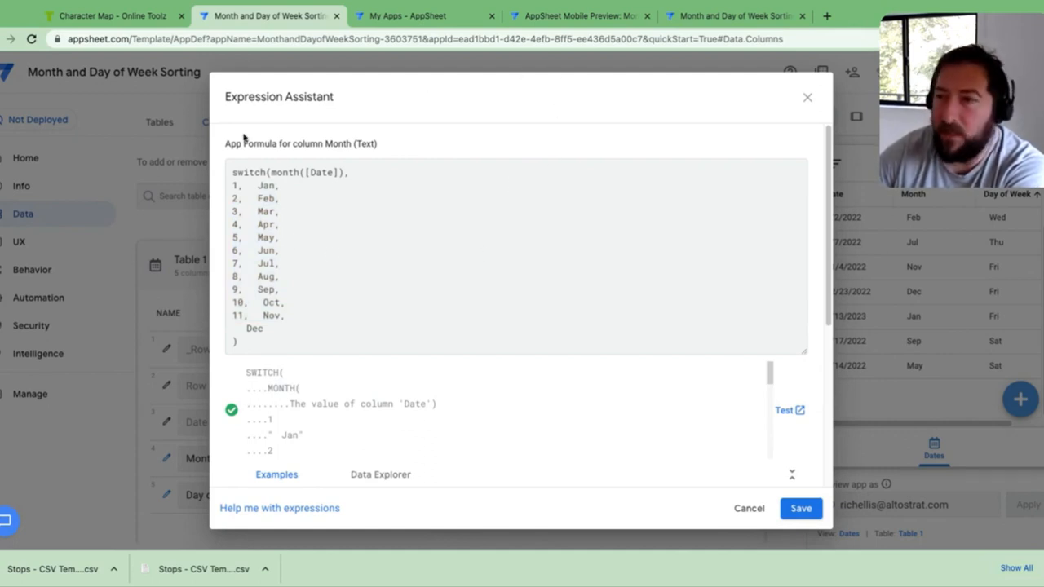
mouse_move(463, 349)
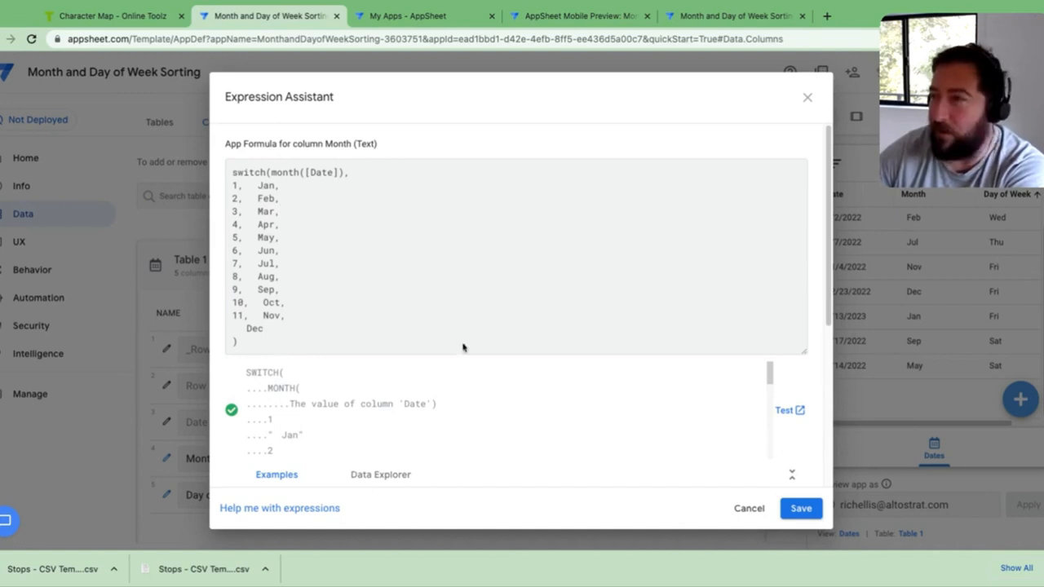
mouse_move(428, 305)
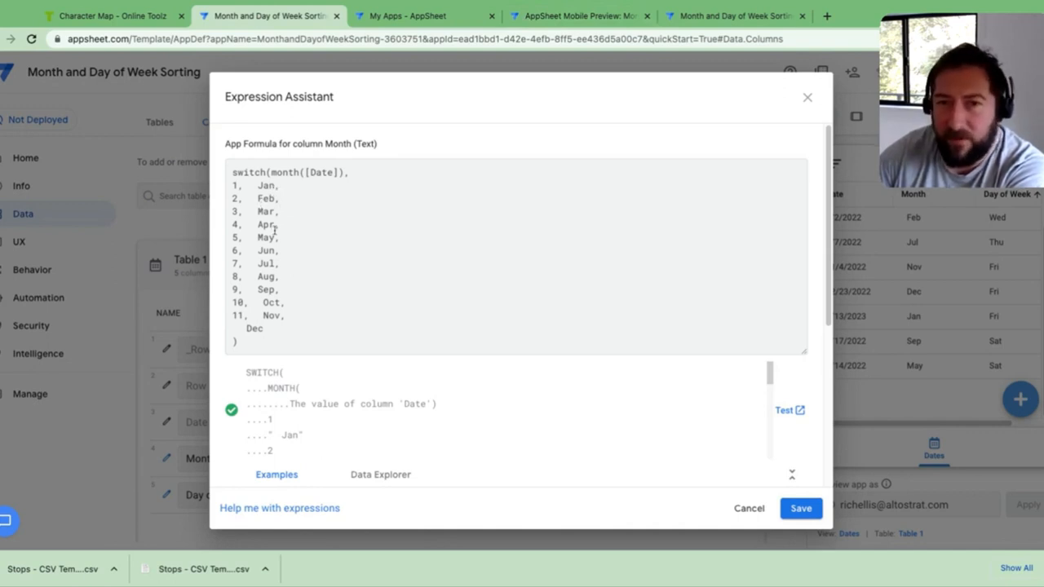
mouse_move(285, 242)
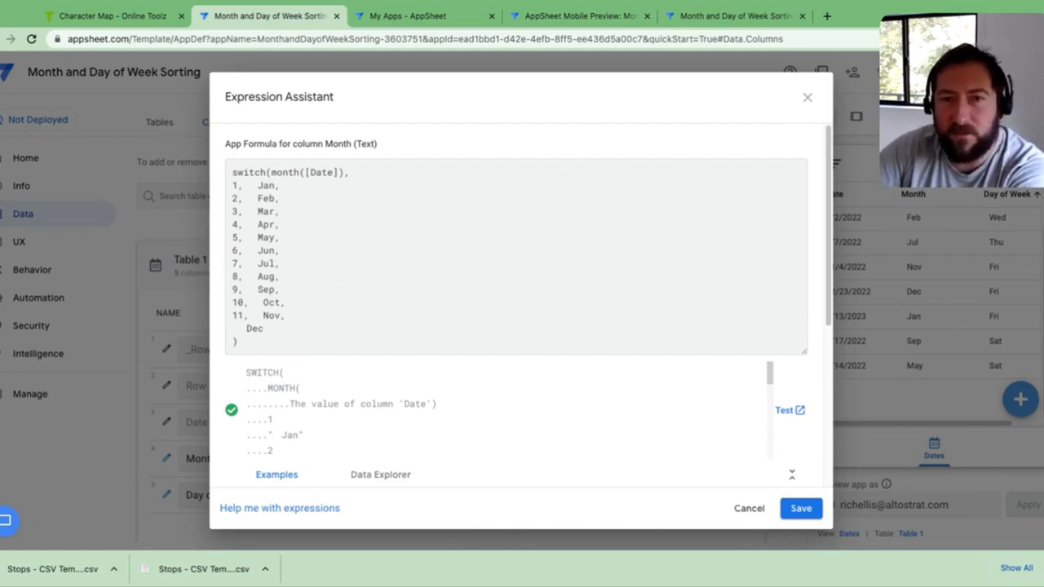
mouse_move(306, 293)
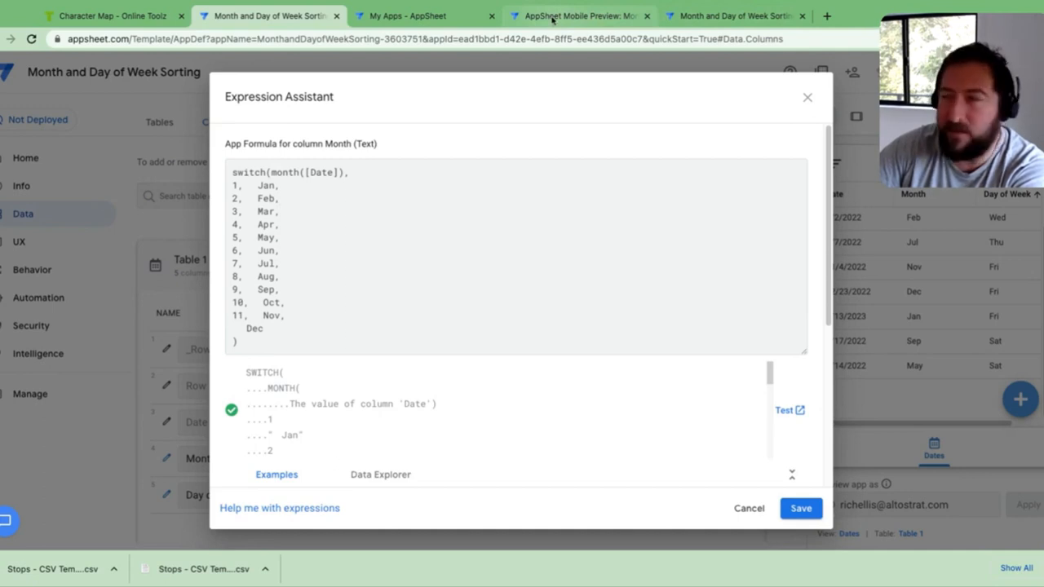
Sort the preview table by Month (Jan first) then by Day of Week, and switch to the Character Map page.
click(579, 17)
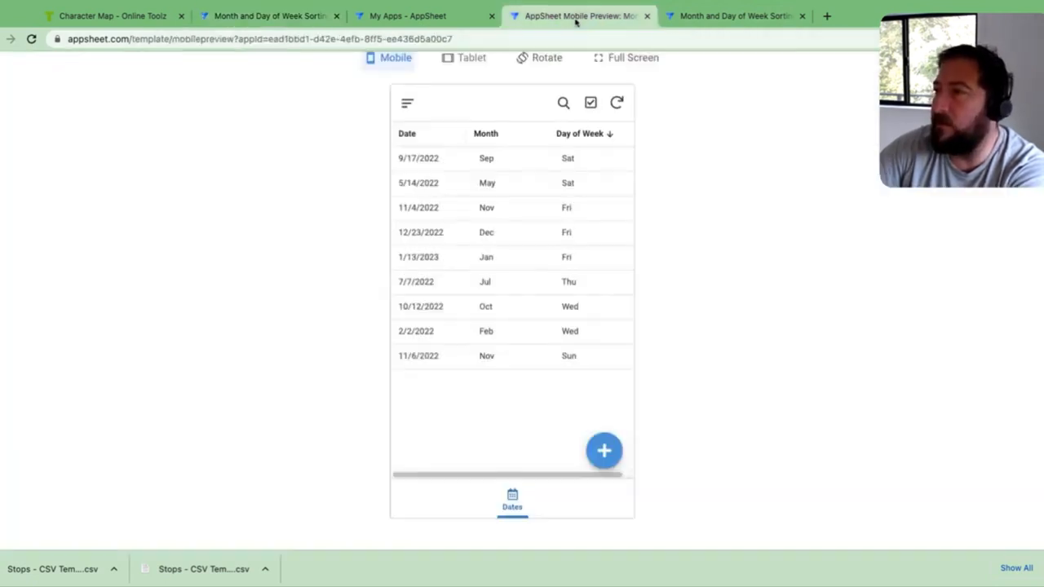
mouse_move(496, 306)
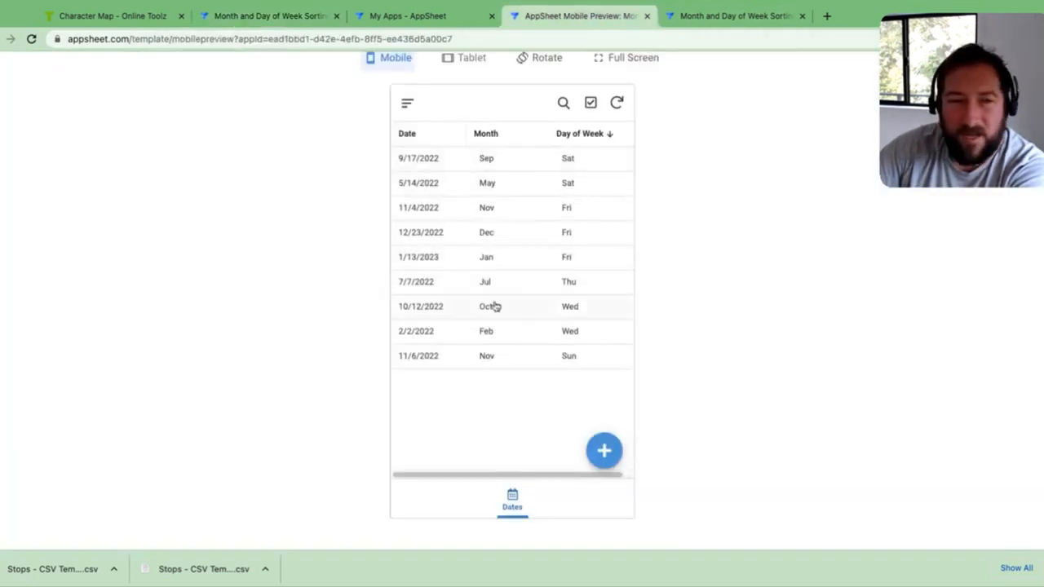
mouse_move(519, 158)
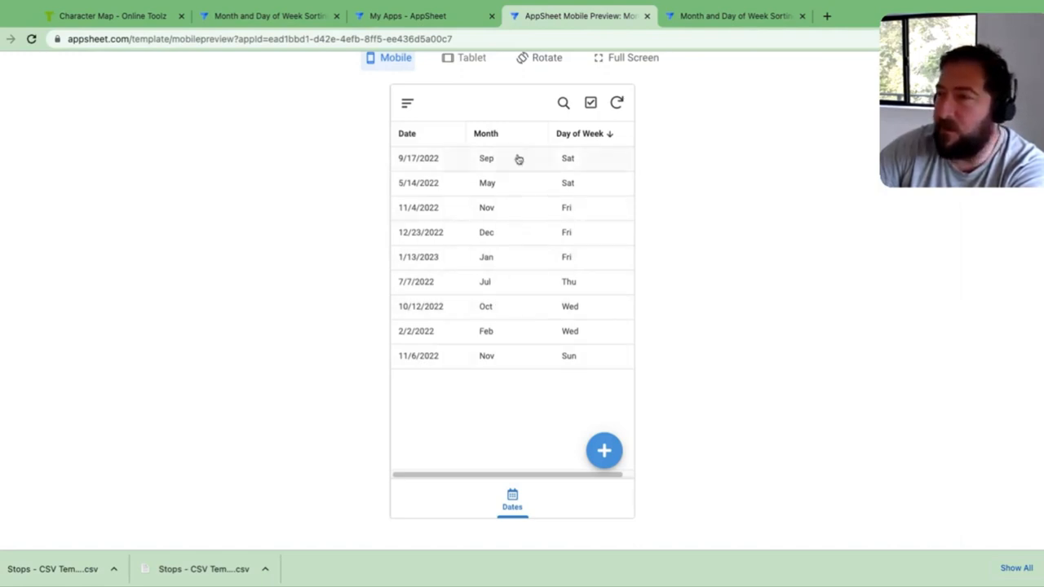
click(486, 134)
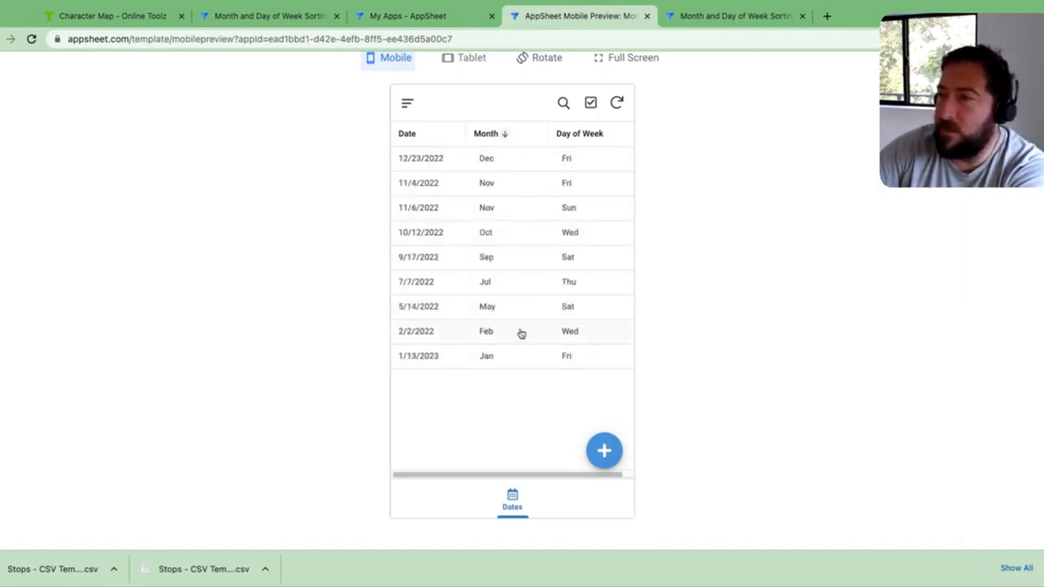
click(490, 133)
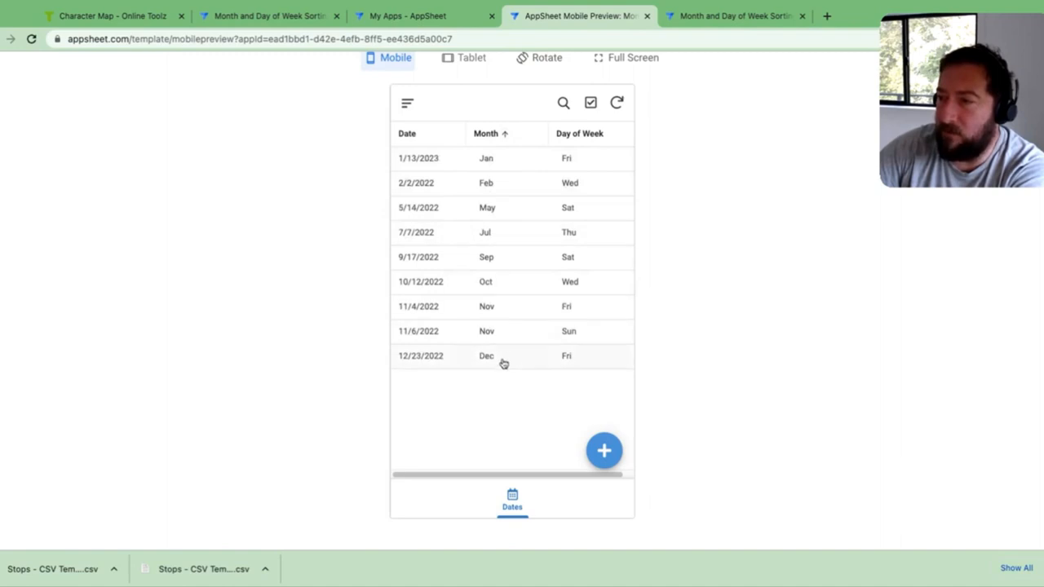
mouse_move(505, 157)
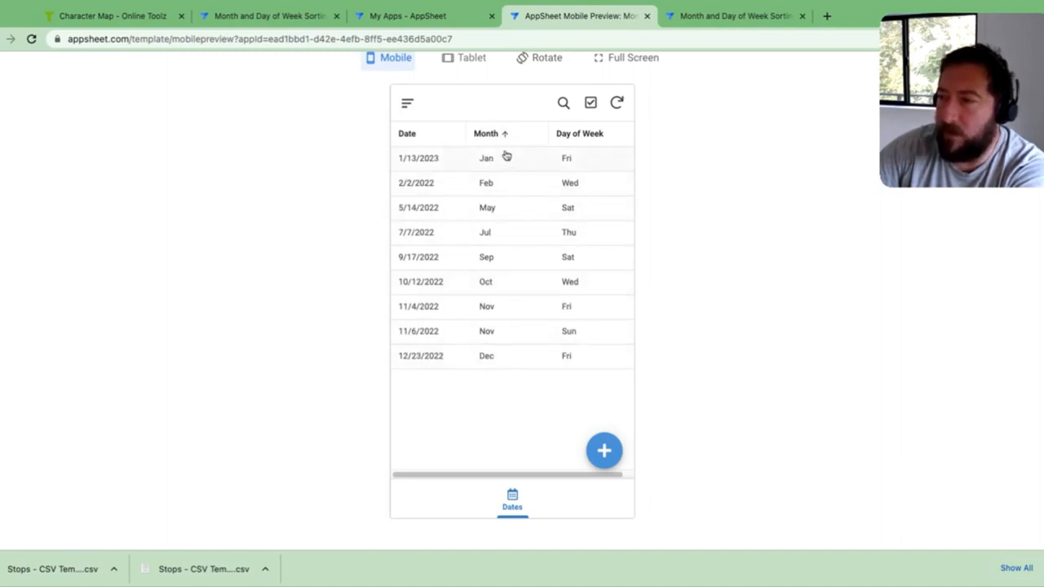
mouse_move(512, 382)
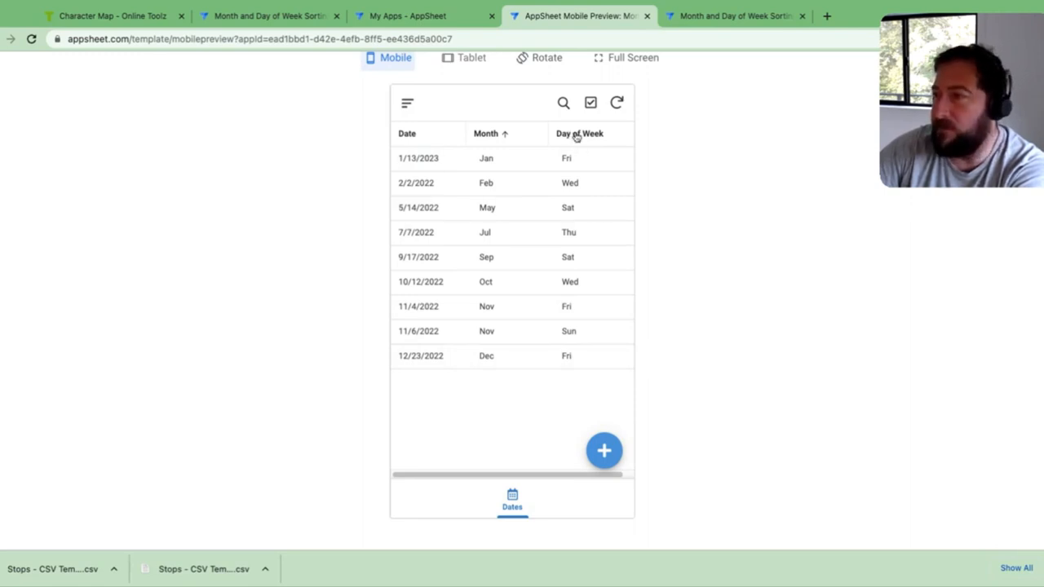
click(579, 134)
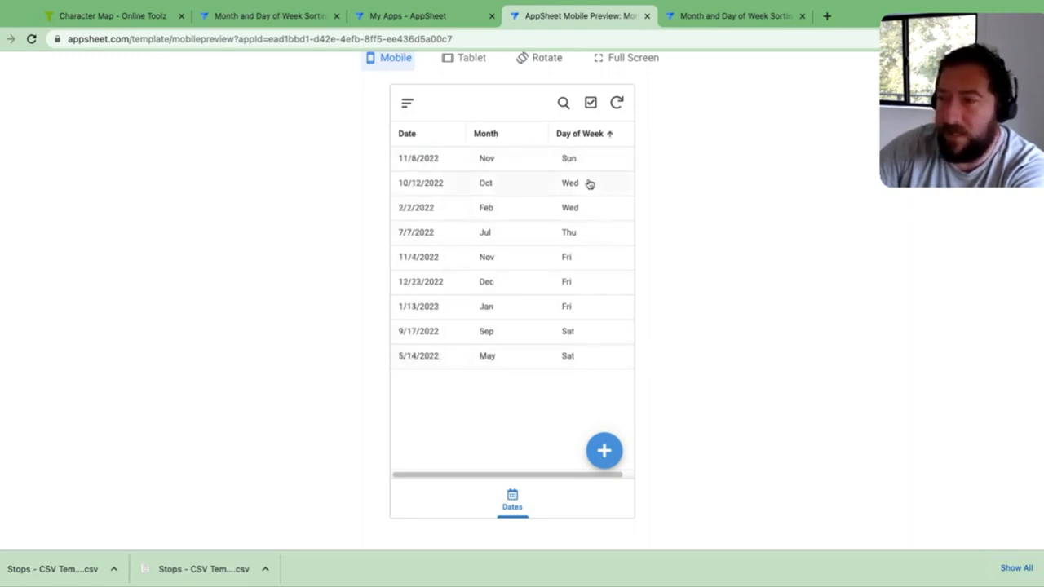
mouse_move(426, 132)
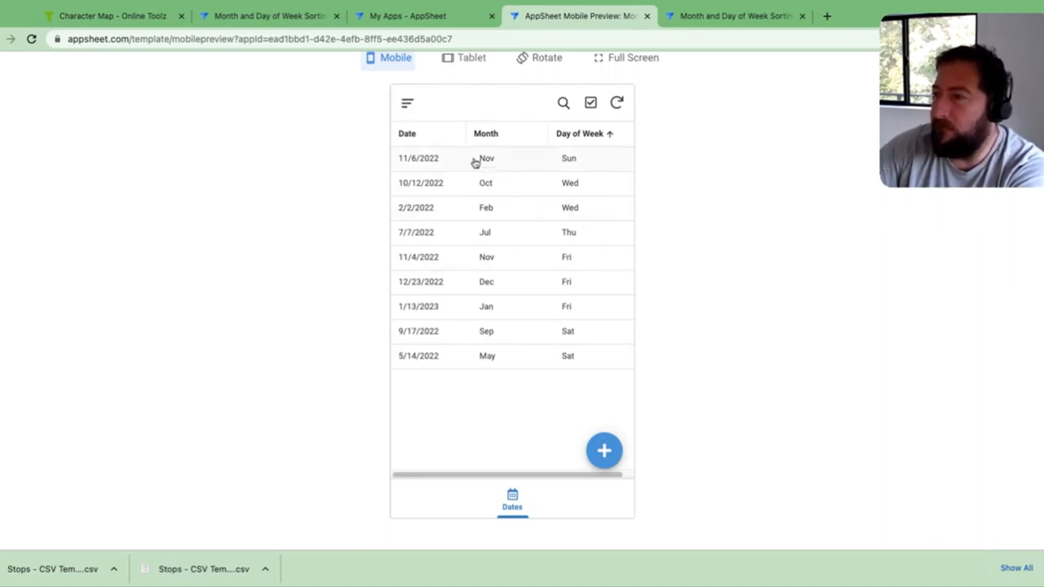
mouse_move(561, 162)
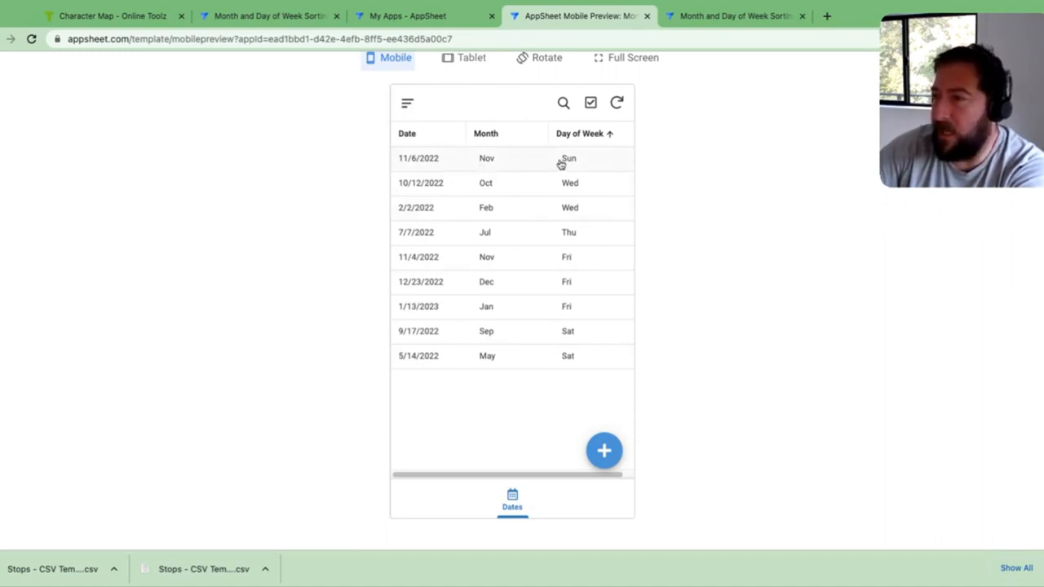
mouse_move(479, 163)
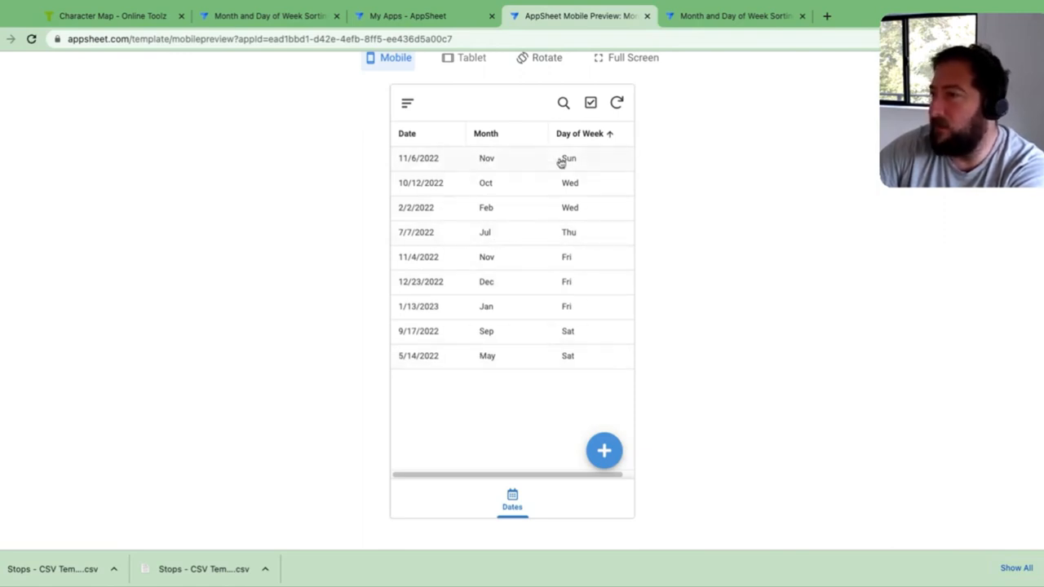
click(269, 16)
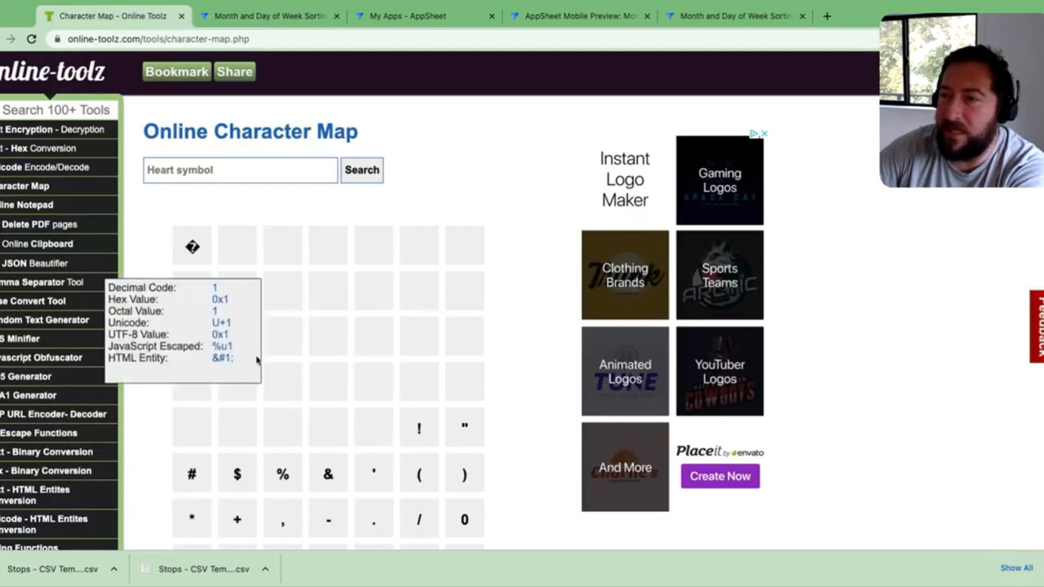
scroll(down, 3)
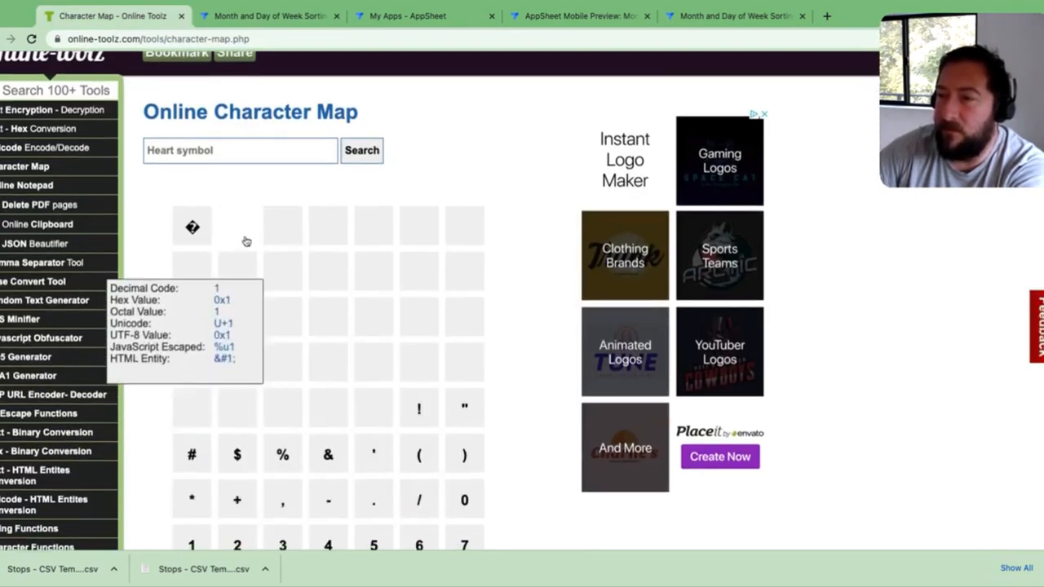
mouse_move(238, 270)
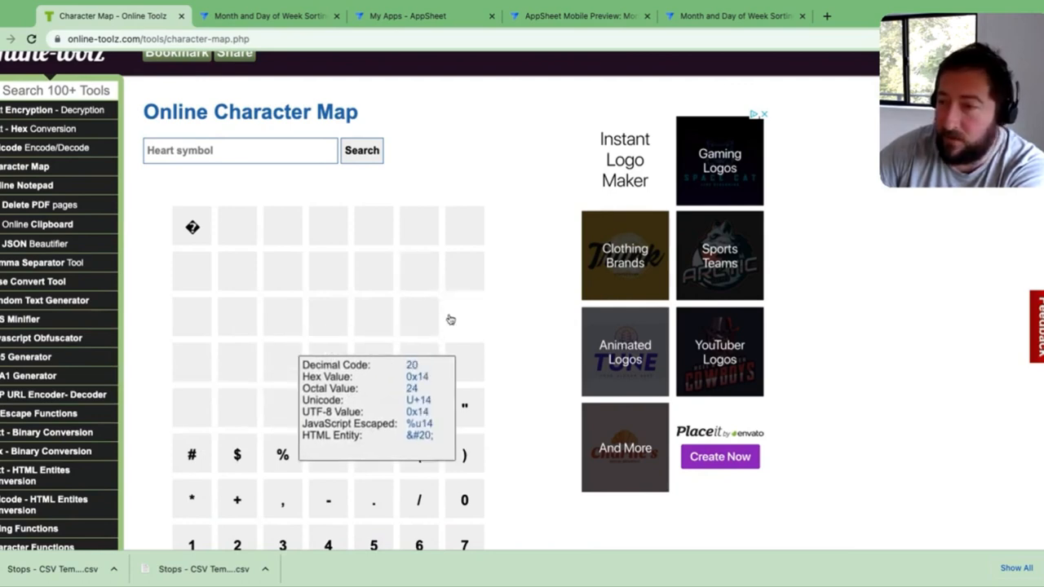
mouse_move(271, 319)
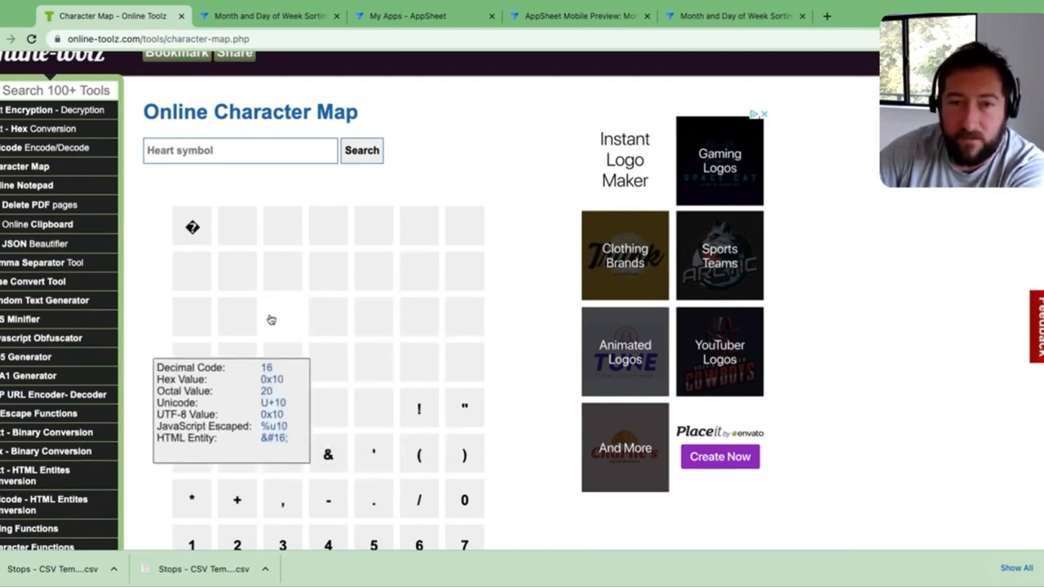
mouse_move(239, 365)
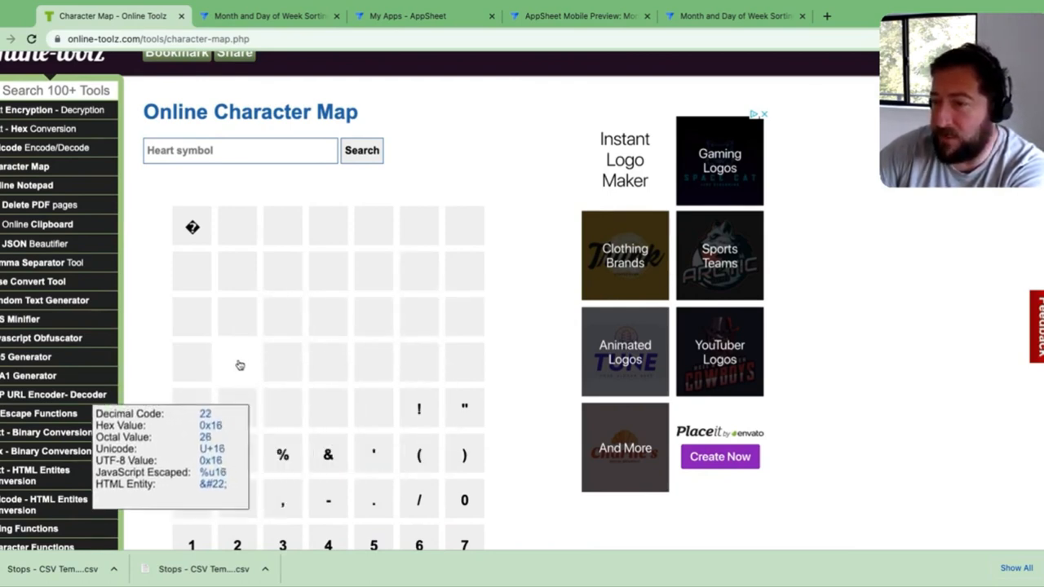
mouse_move(466, 343)
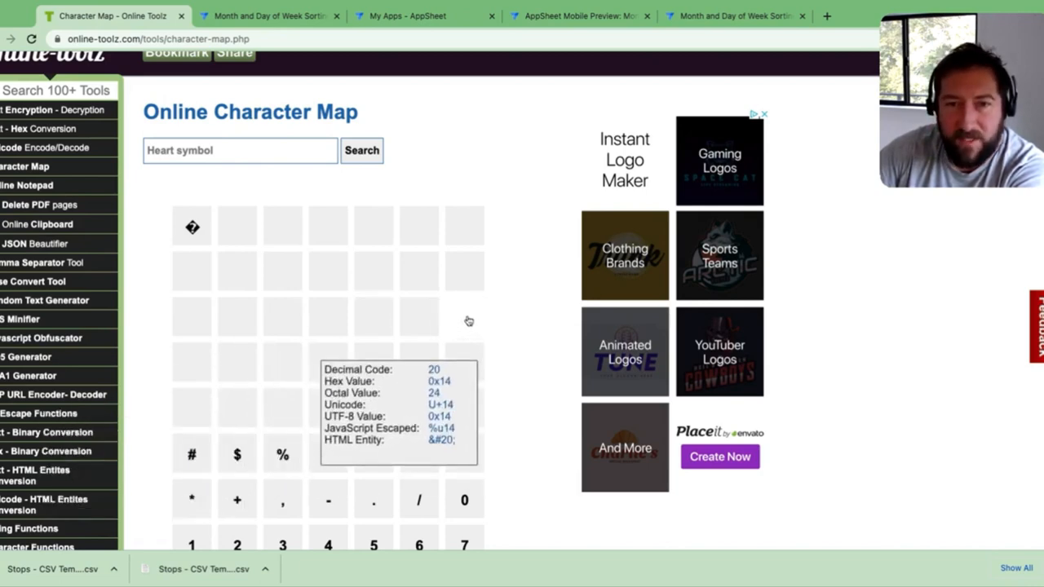
mouse_move(375, 323)
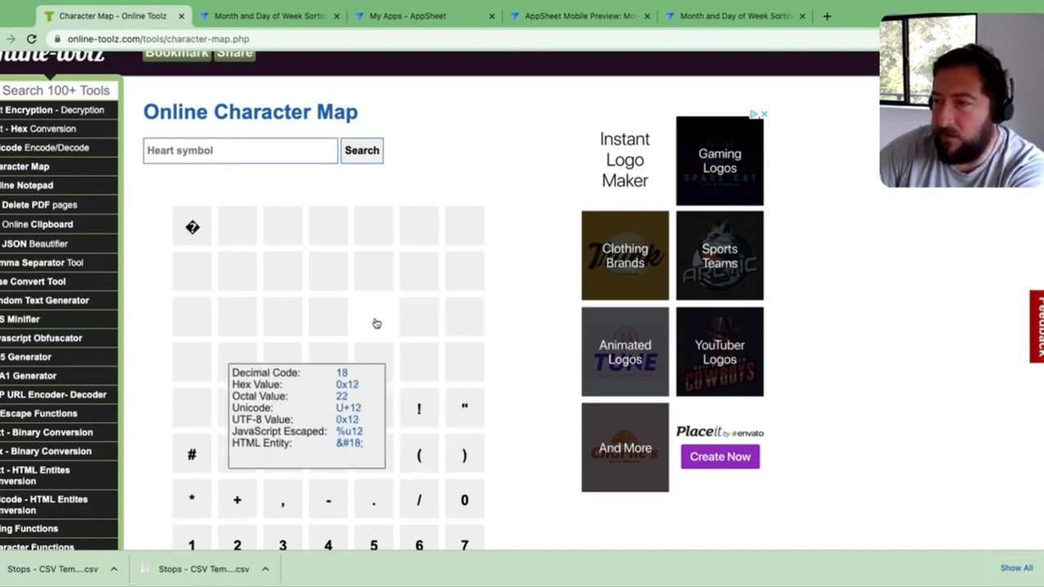
mouse_move(192, 269)
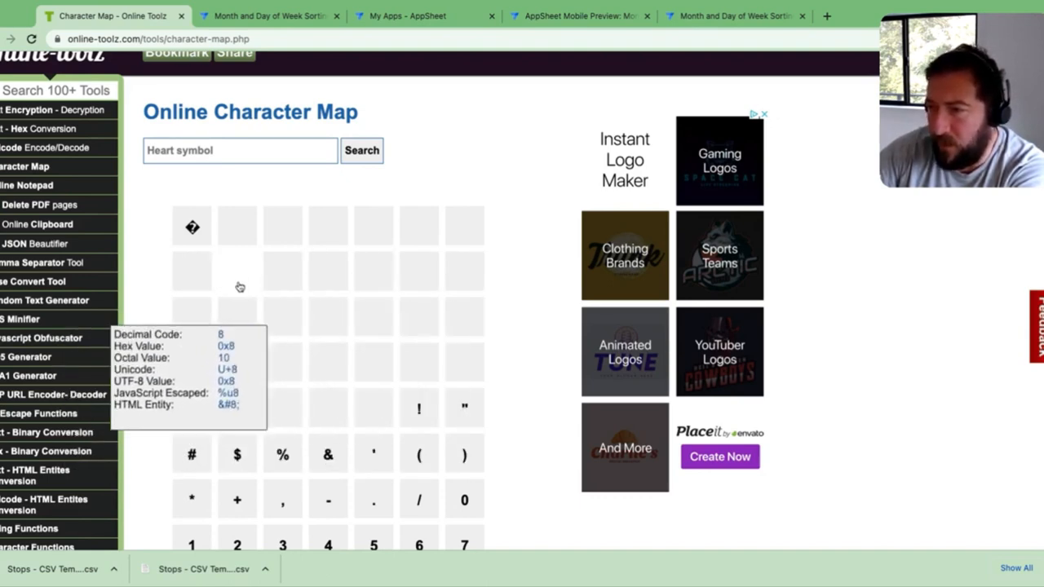
mouse_move(449, 277)
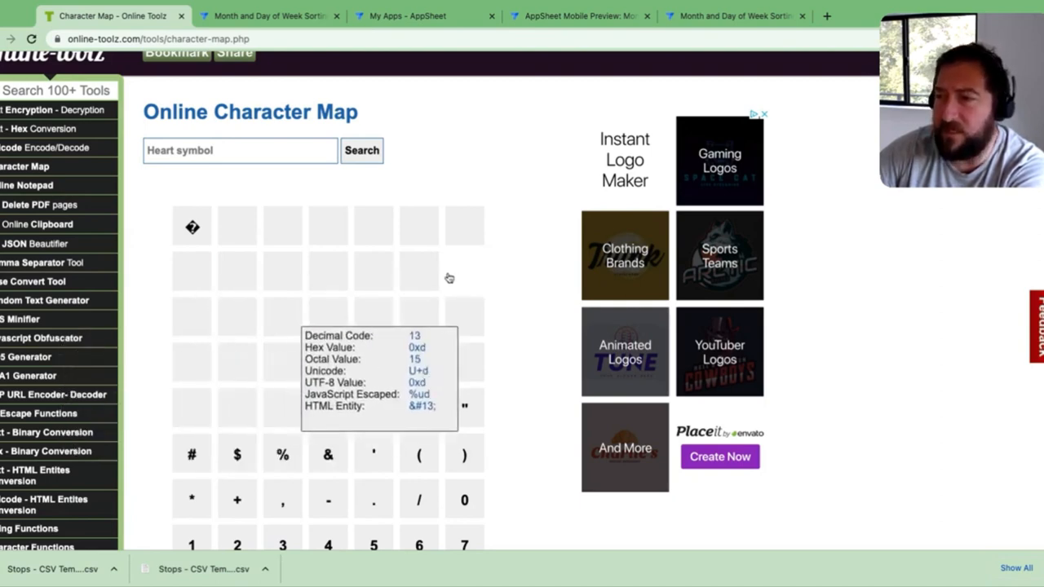
mouse_move(469, 254)
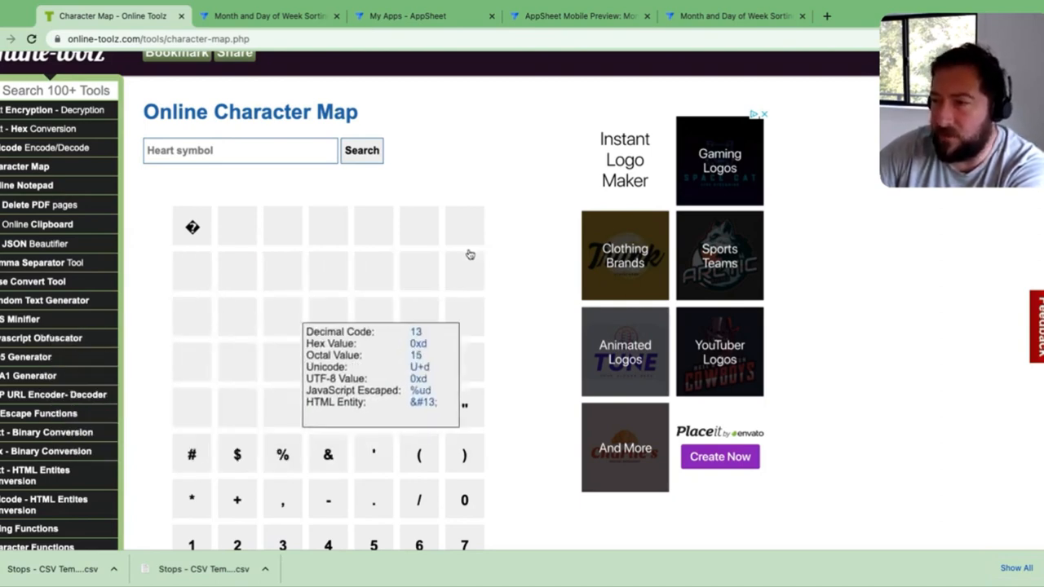
mouse_move(236, 269)
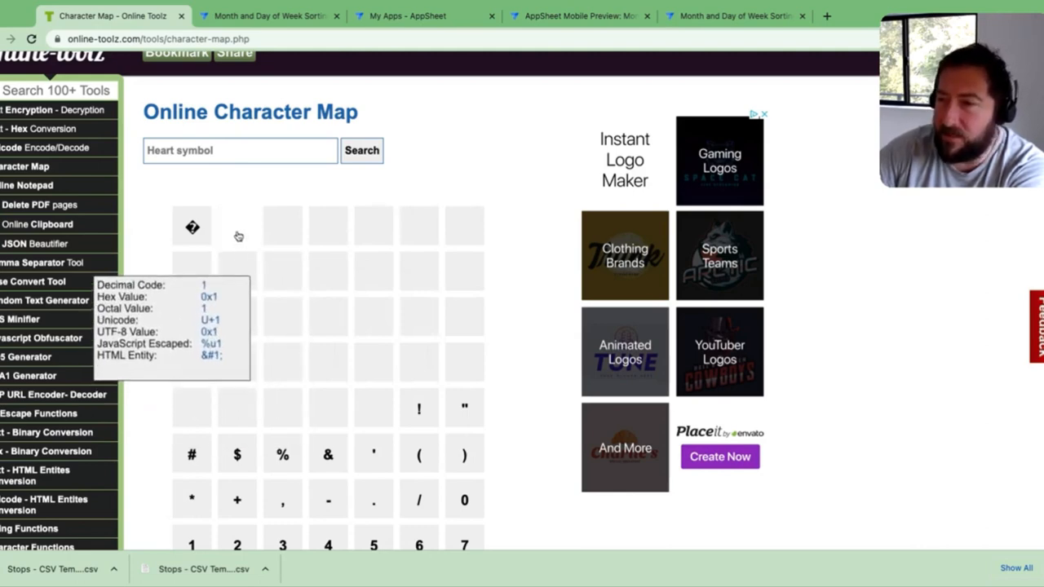
mouse_move(415, 281)
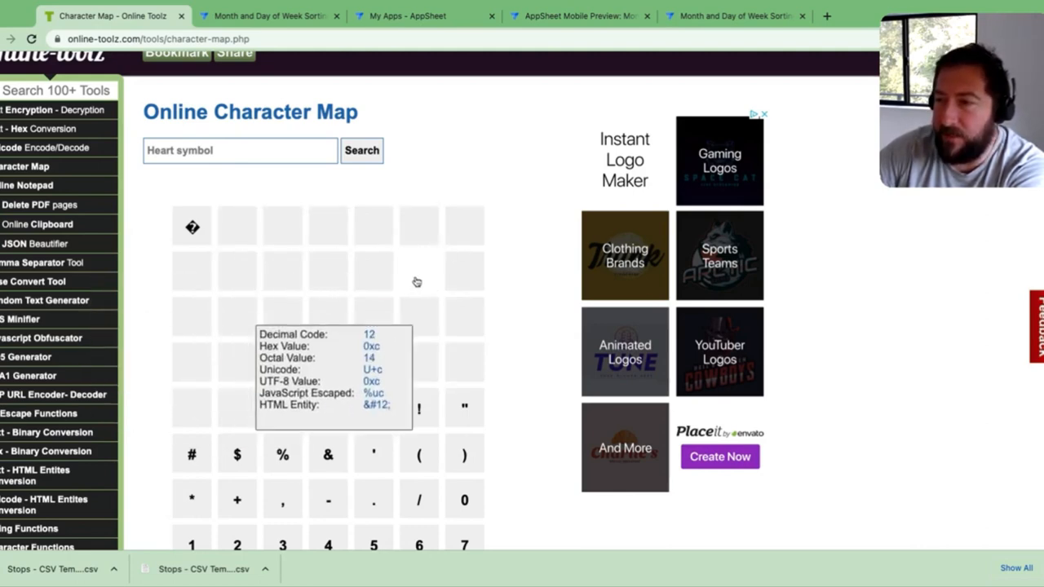
mouse_move(313, 284)
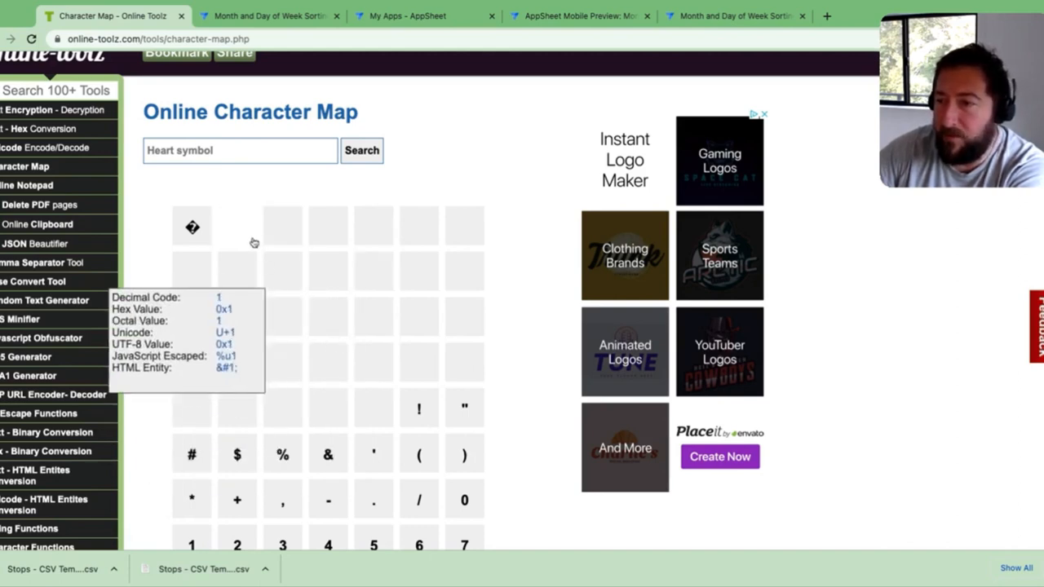
mouse_move(235, 287)
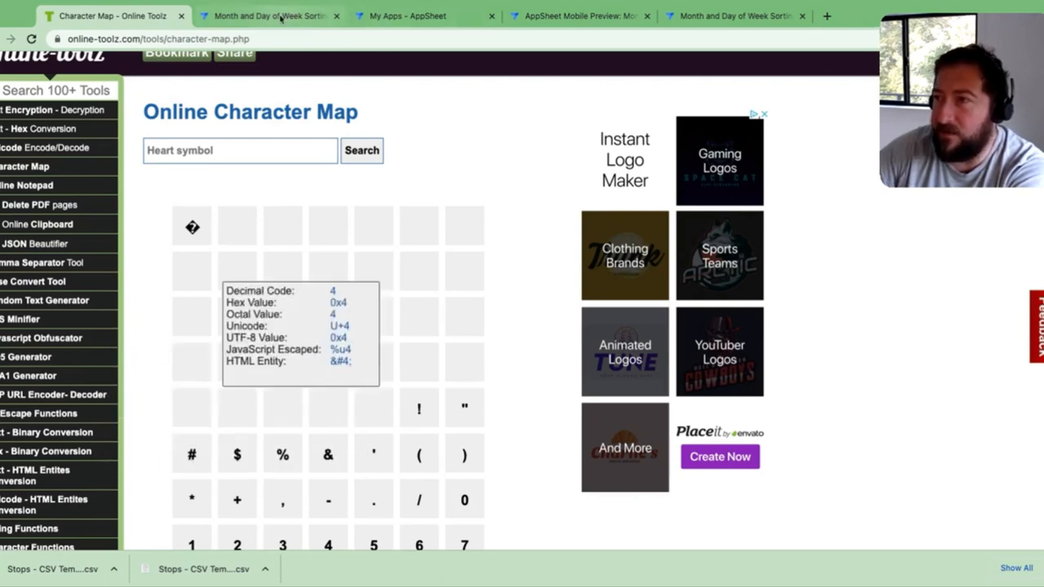
Return to the AppSheet editor and reopen the Month column's SWITCH formula with its text highlighted.
click(269, 16)
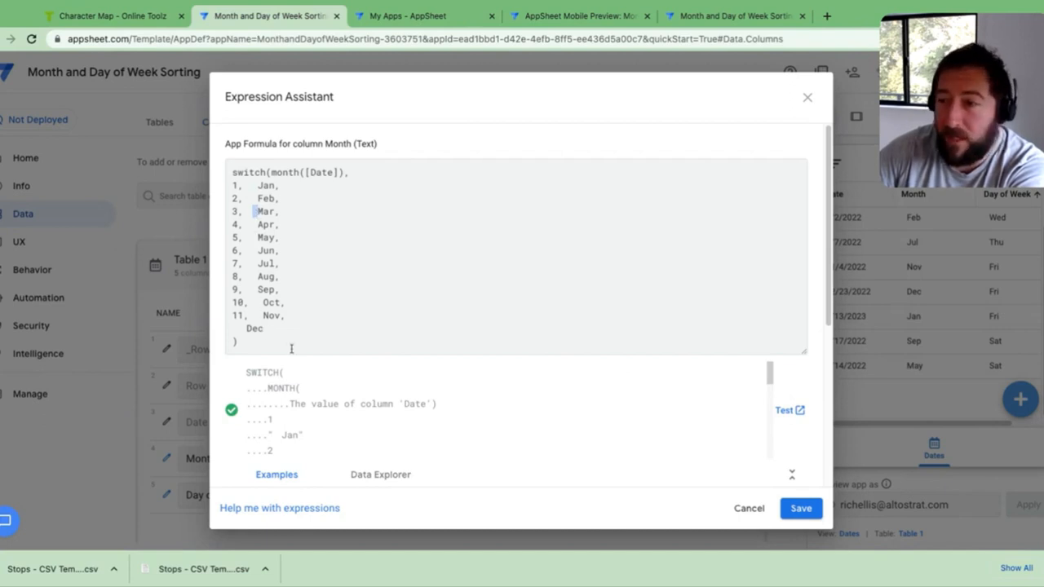
mouse_move(362, 365)
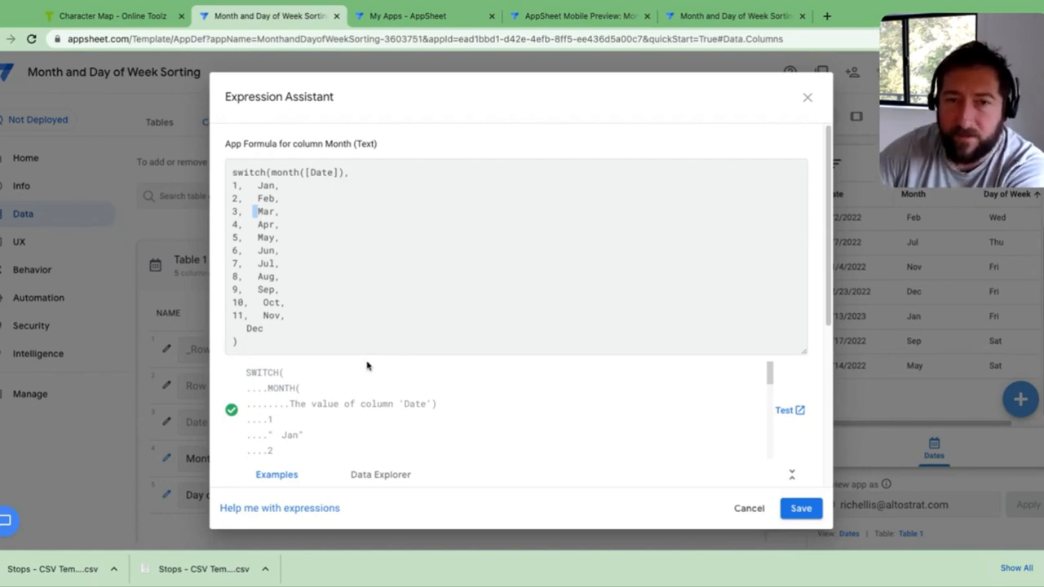
mouse_move(383, 383)
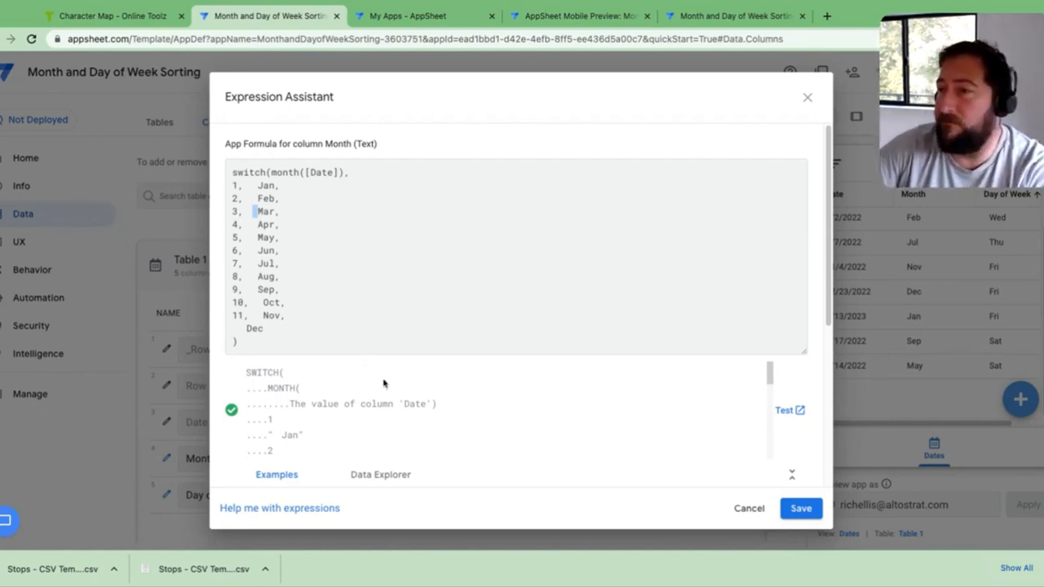
mouse_move(307, 140)
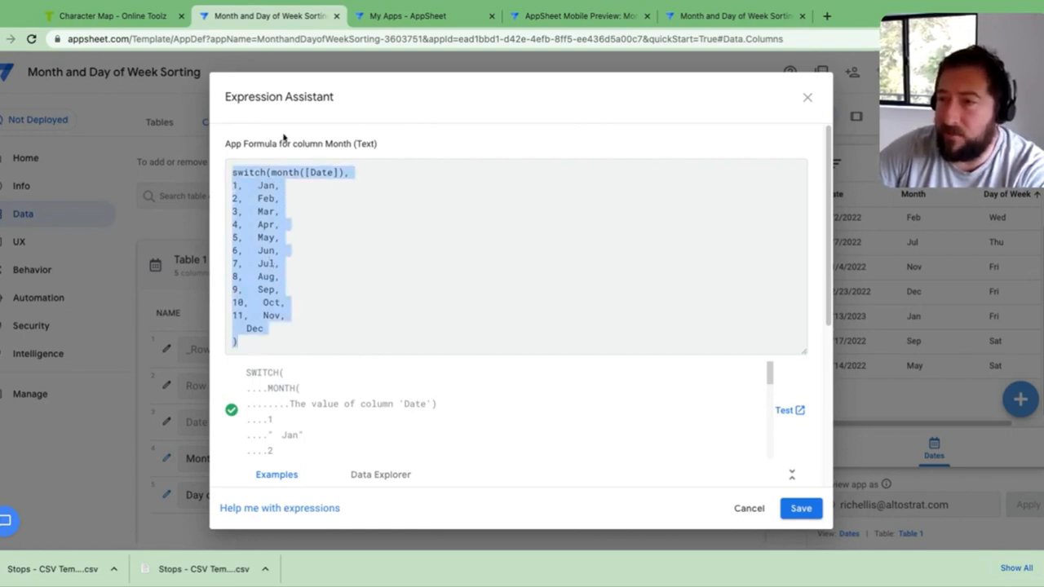
click(274, 278)
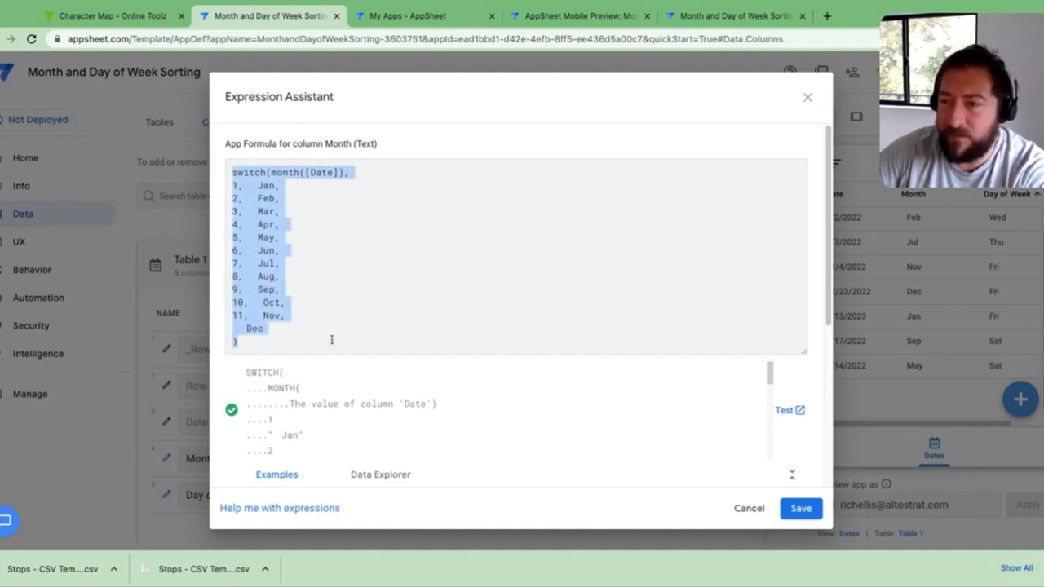
mouse_move(763, 486)
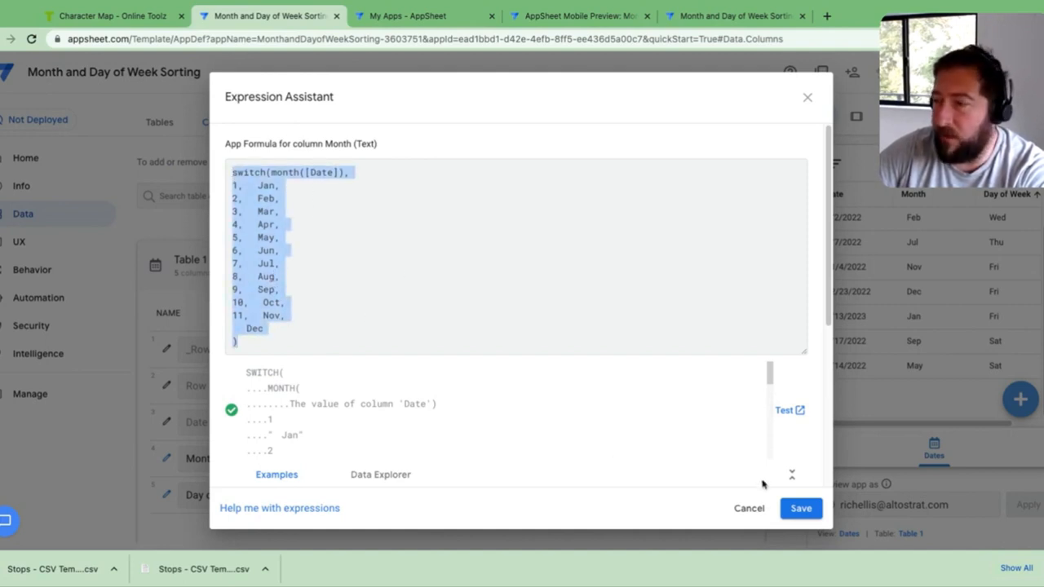
Cancel out of the Month formula unchanged and reopen a column formula from Table 1's list.
click(800, 509)
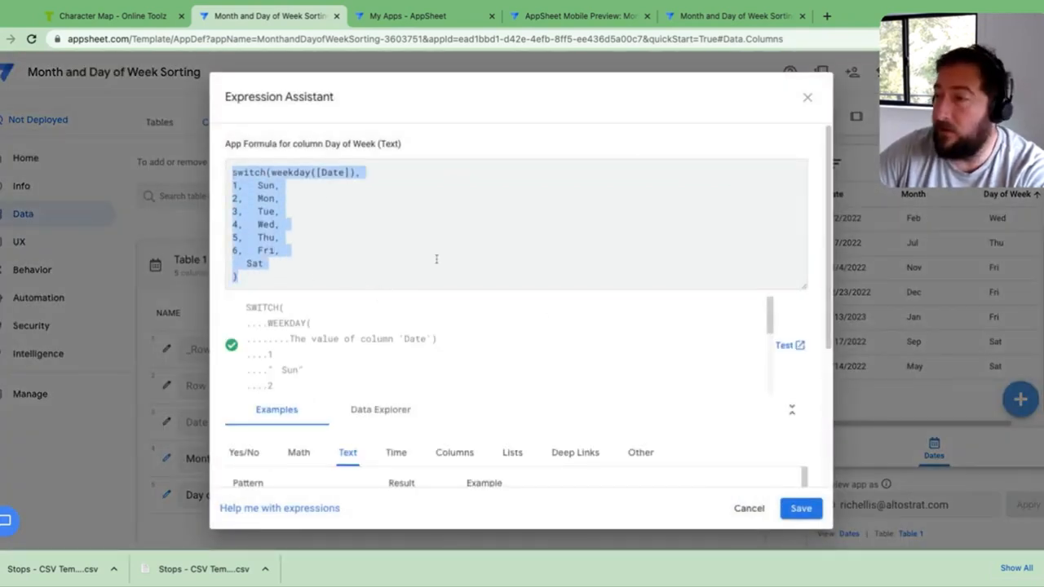
mouse_move(506, 228)
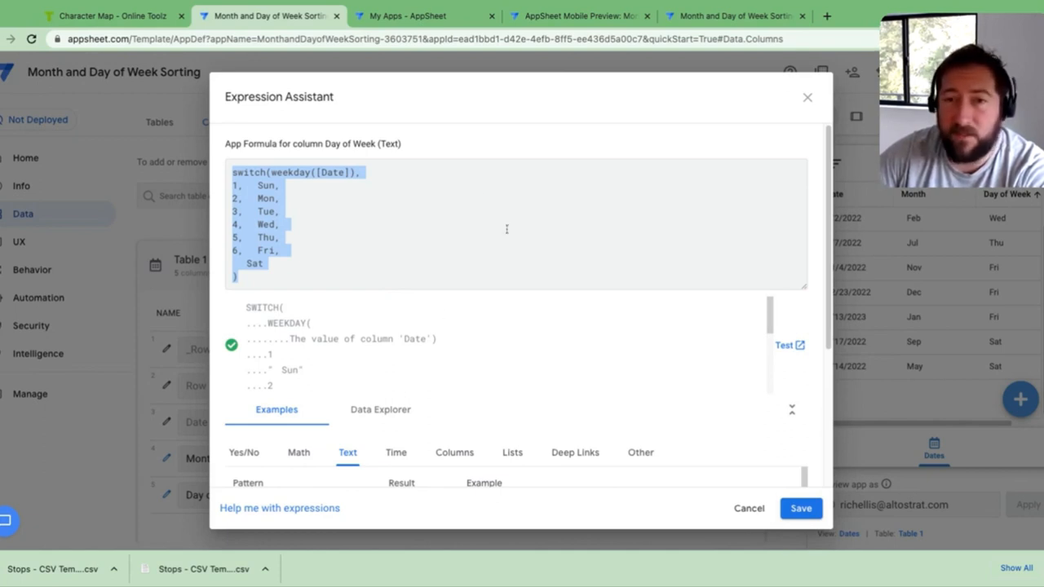
mouse_move(365, 127)
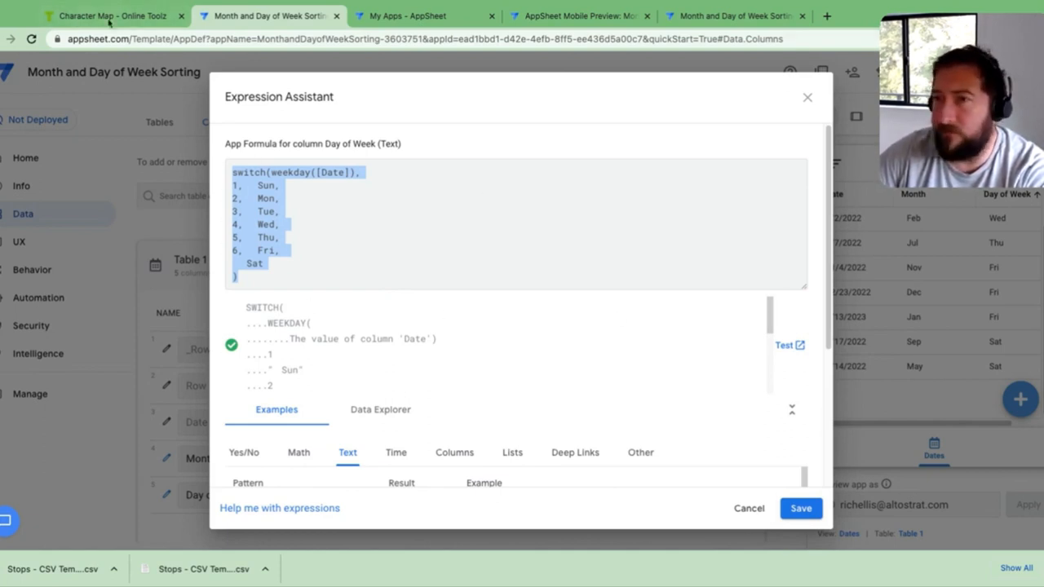
mouse_move(807, 101)
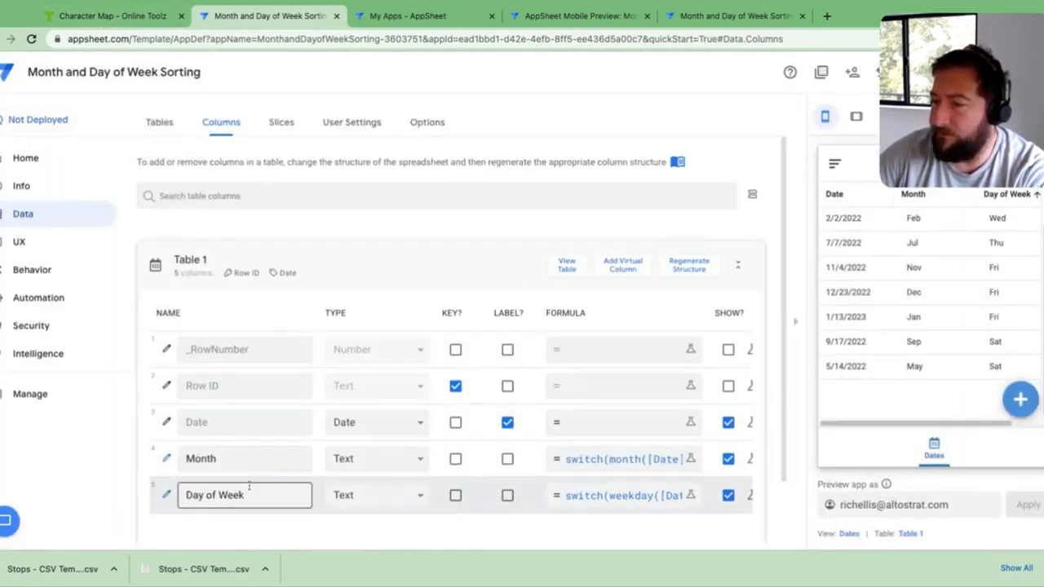
click(623, 458)
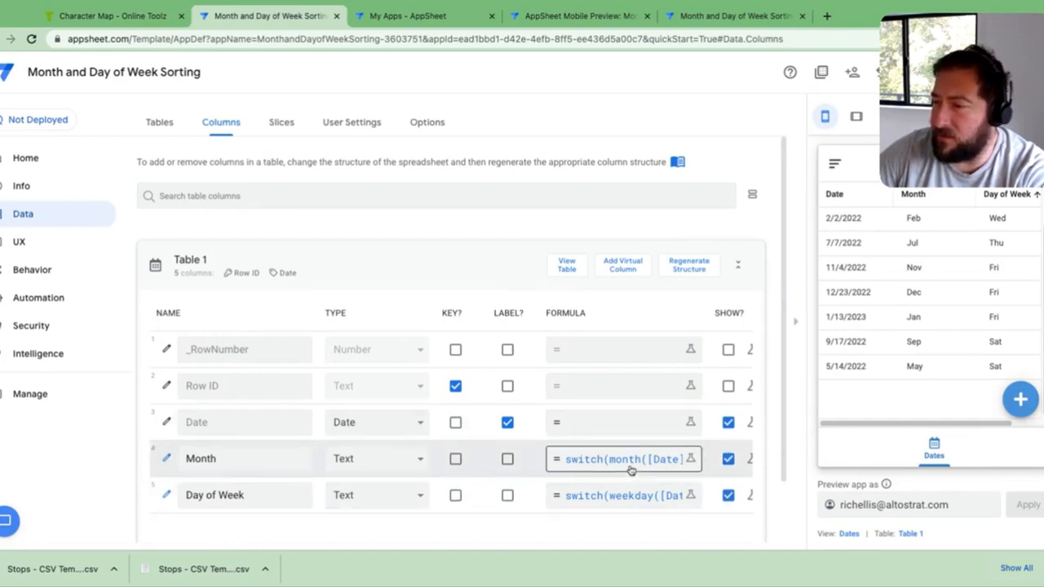